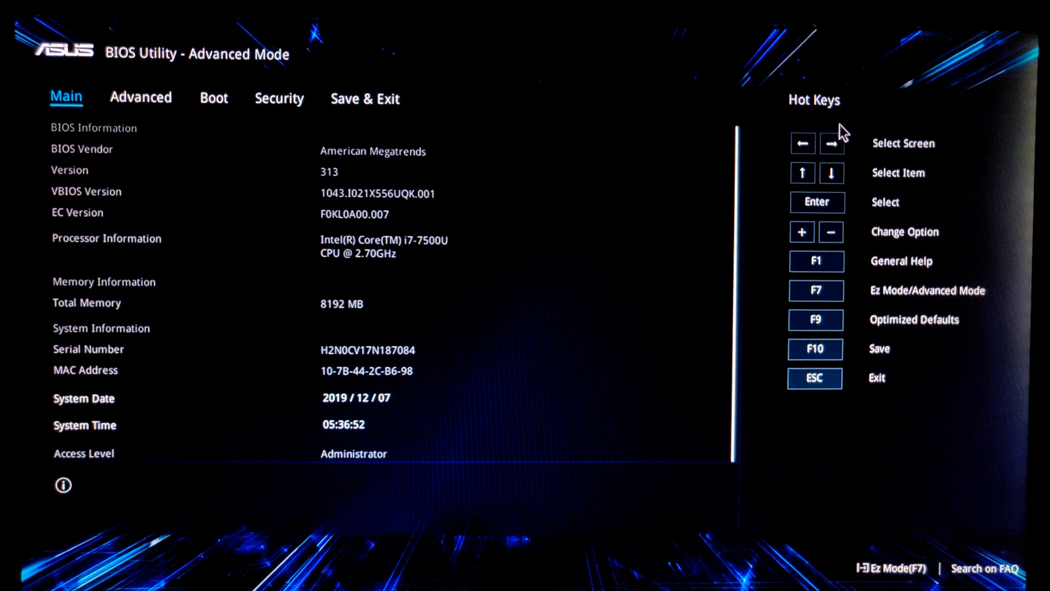
Step: Show the Advanced page with virtualization, AES-NI and VT-d settings all Enabled
left_click(141, 98)
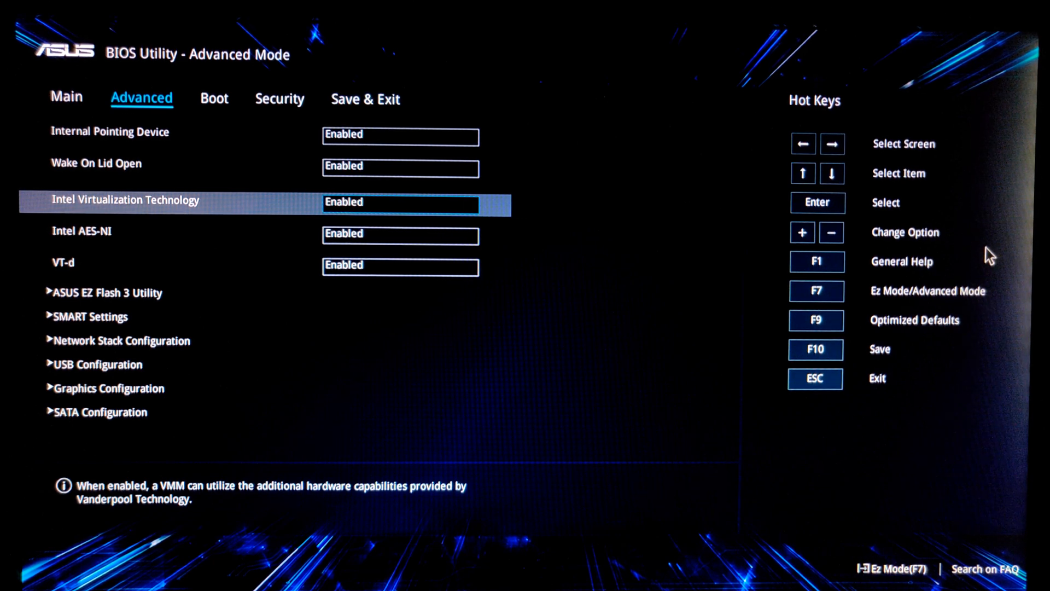
Step: Show the Boot page listing Windows Boot Manager as boot option #1
left_click(213, 100)
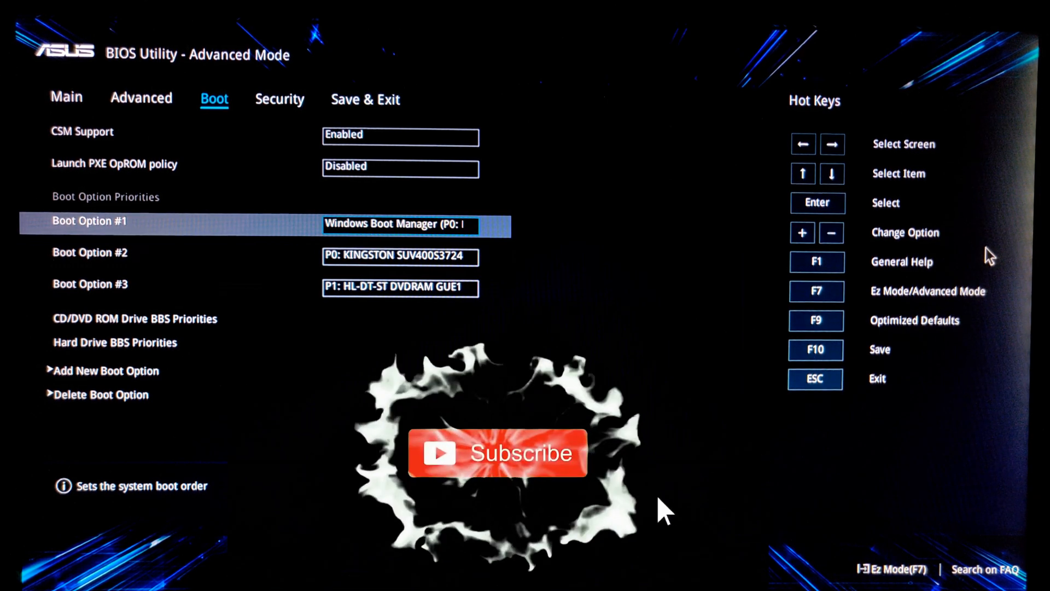
Step: Browse the boot list, then show the Security page with all passwords not installed
key("Down")
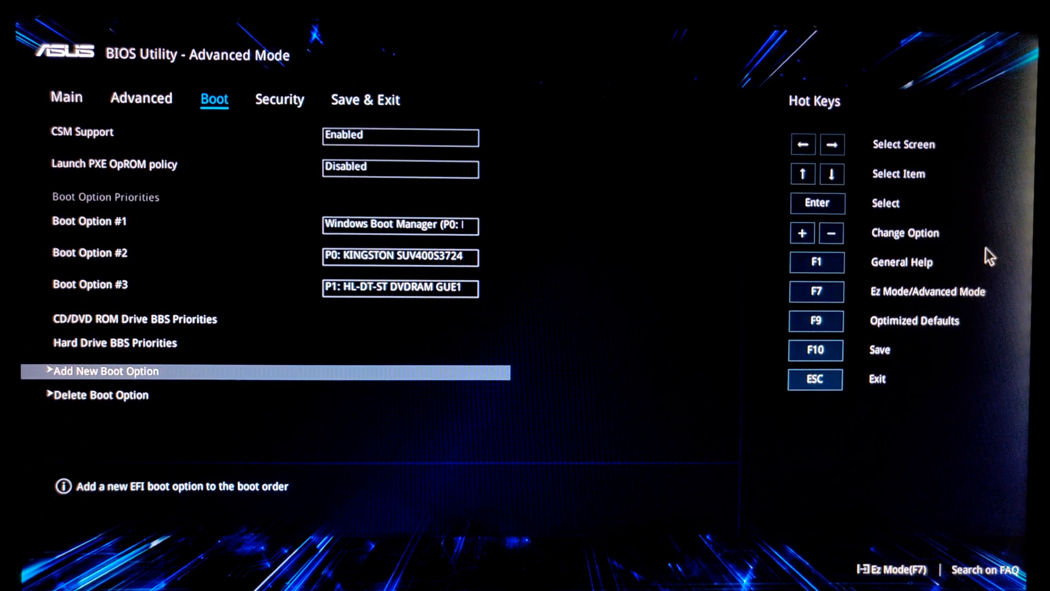
left_click(279, 99)
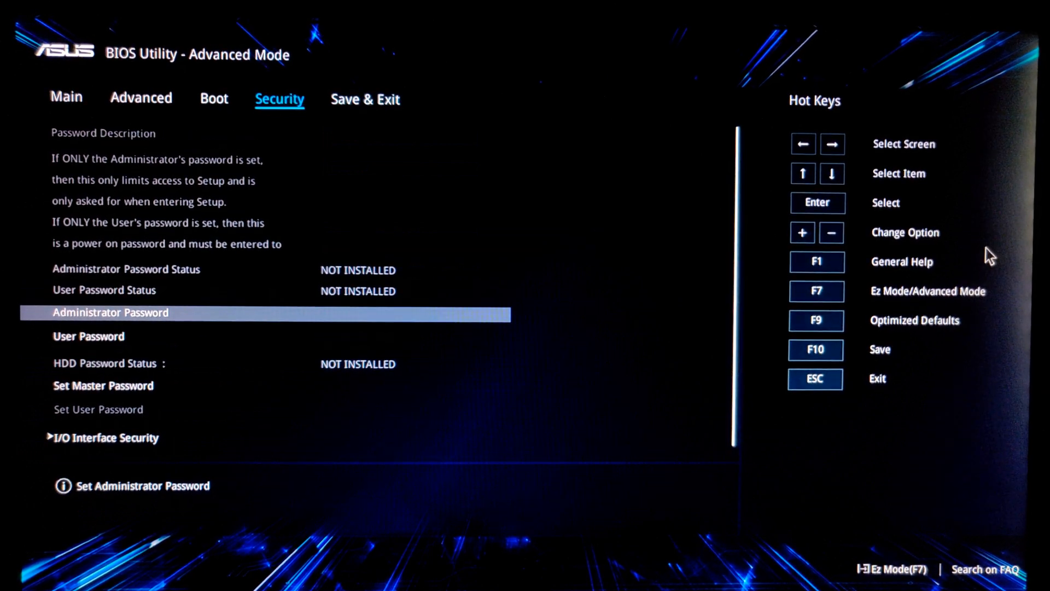
Step: Show the Save & Exit page with save options and the boot override device list
left_click(366, 99)
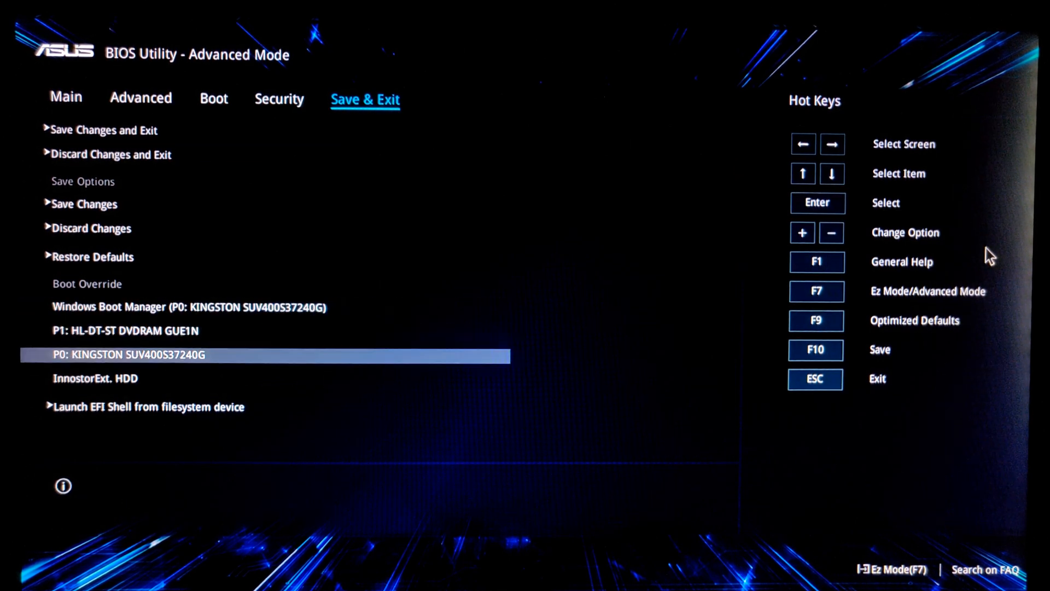
Step: Move through the boot override devices, then switch to the EZ Mode overview with F7
key("up")
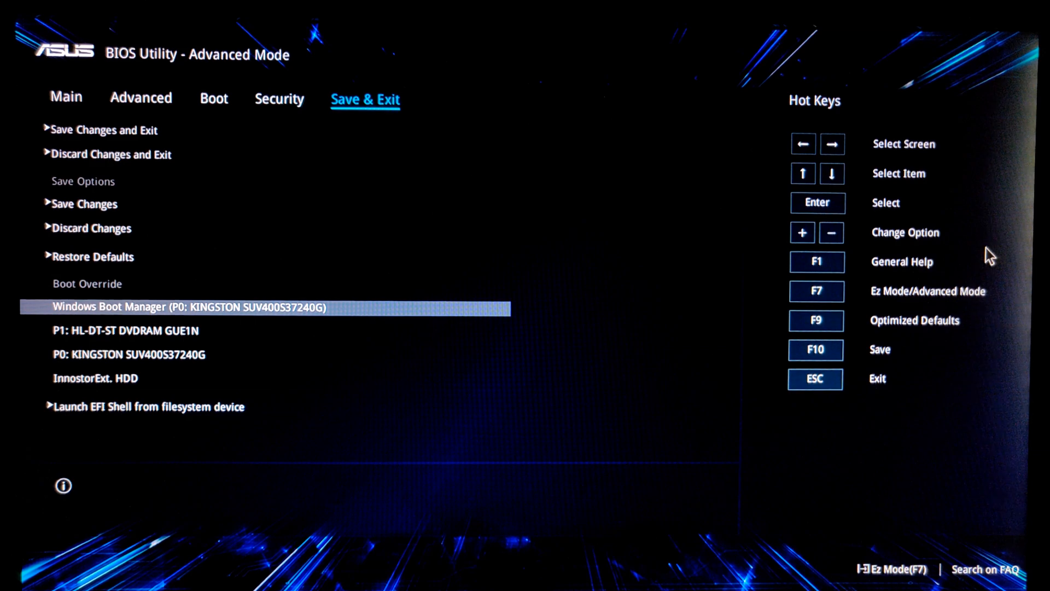
key("F7")
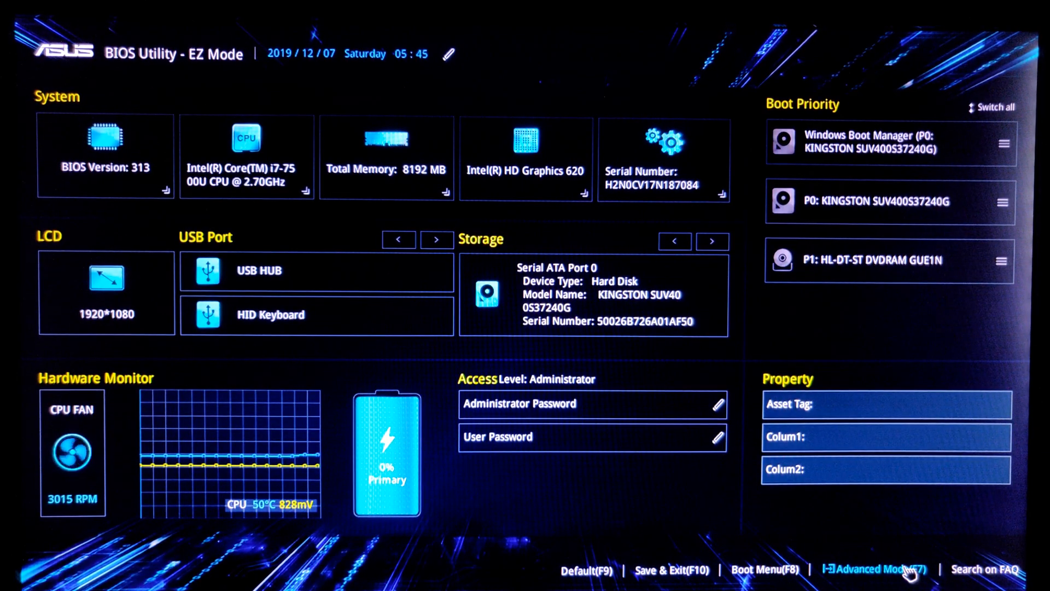
left_click(585, 570)
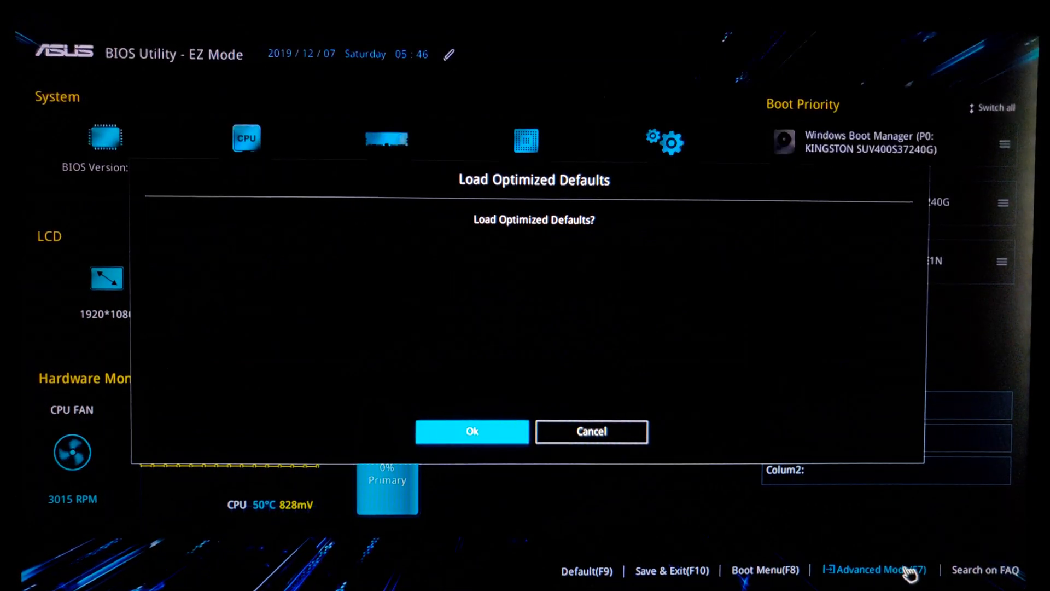
left_click(471, 431)
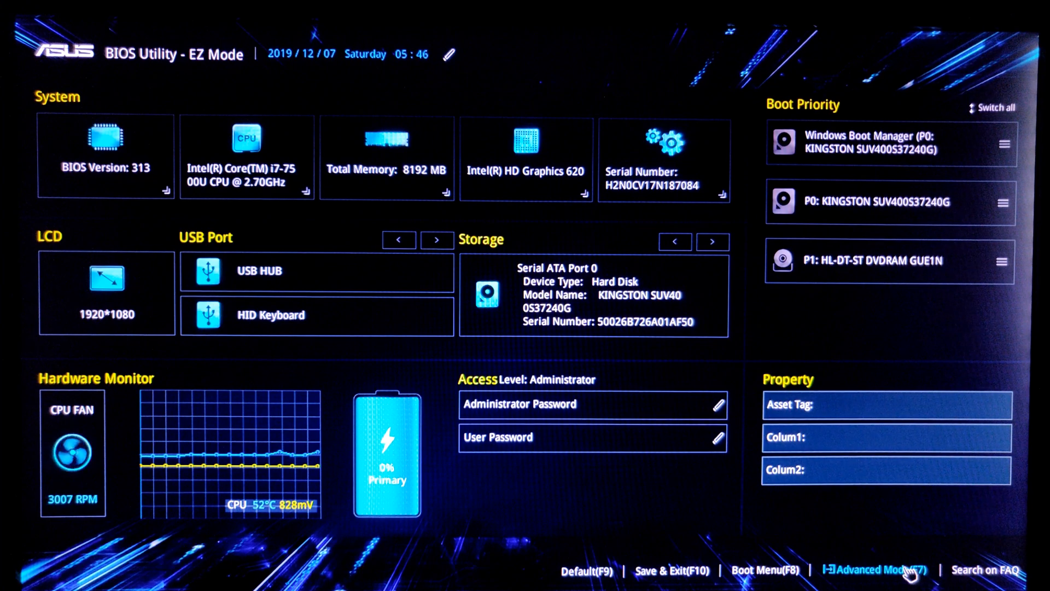